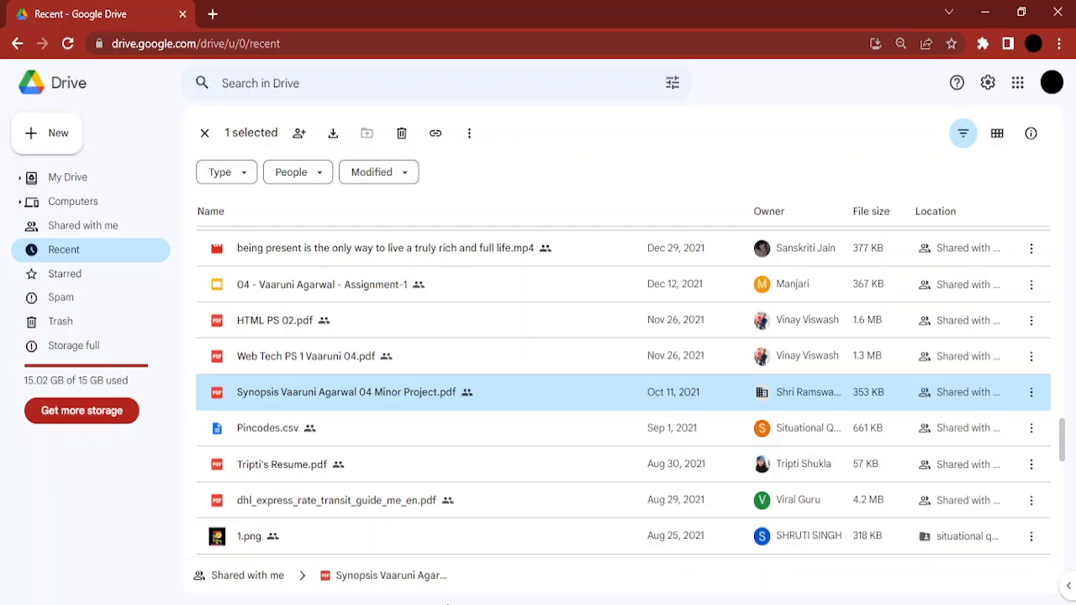
{"action": "mouse_move", "coordinate": [446, 423]}
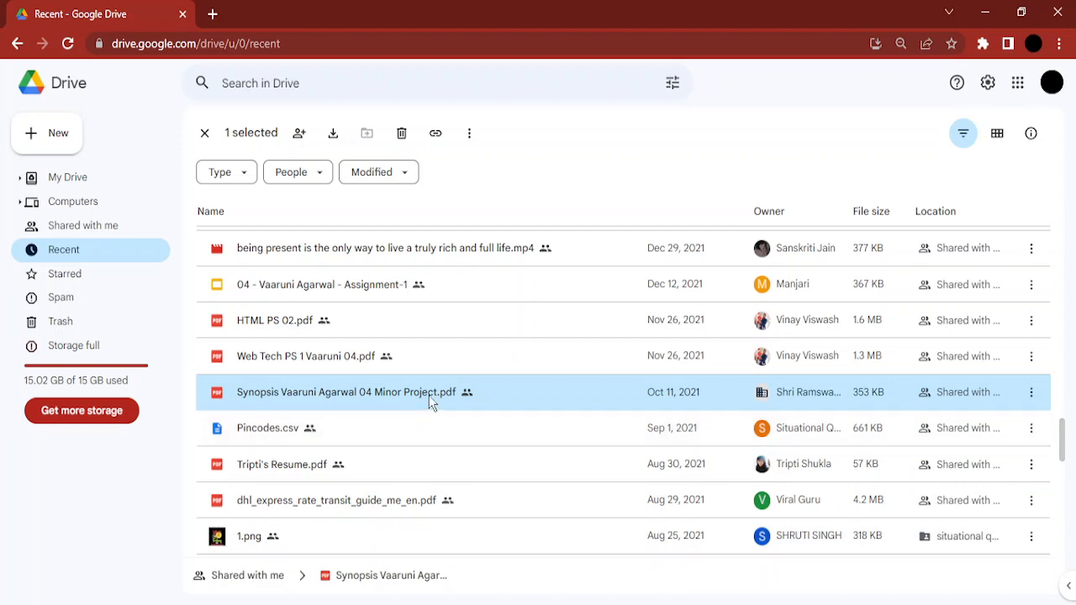
{"action": "mouse_move", "coordinate": [431, 400]}
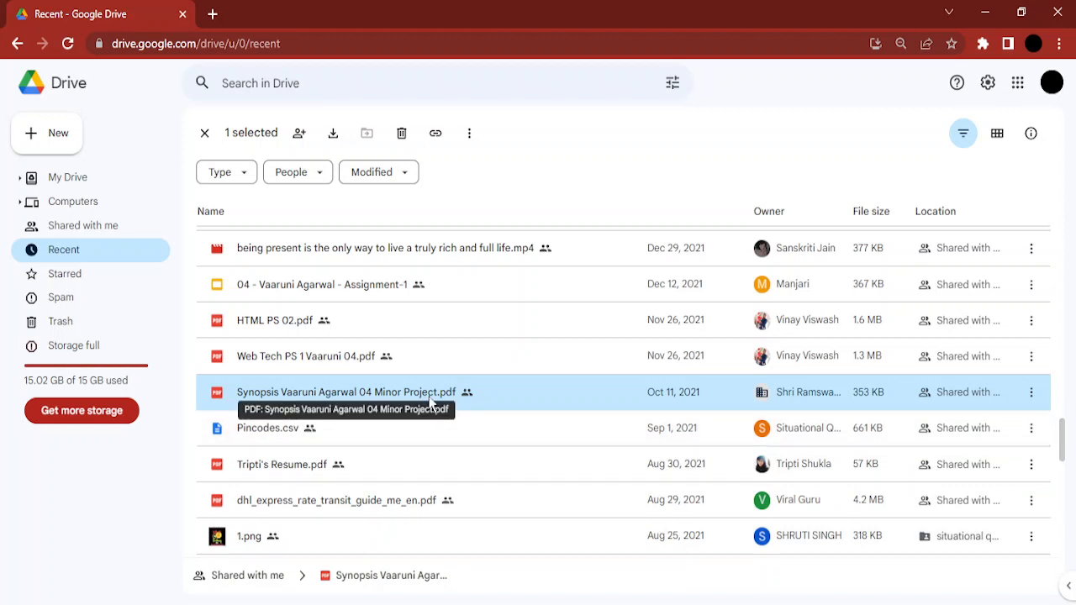
{"action": "mouse_move", "coordinate": [268, 412]}
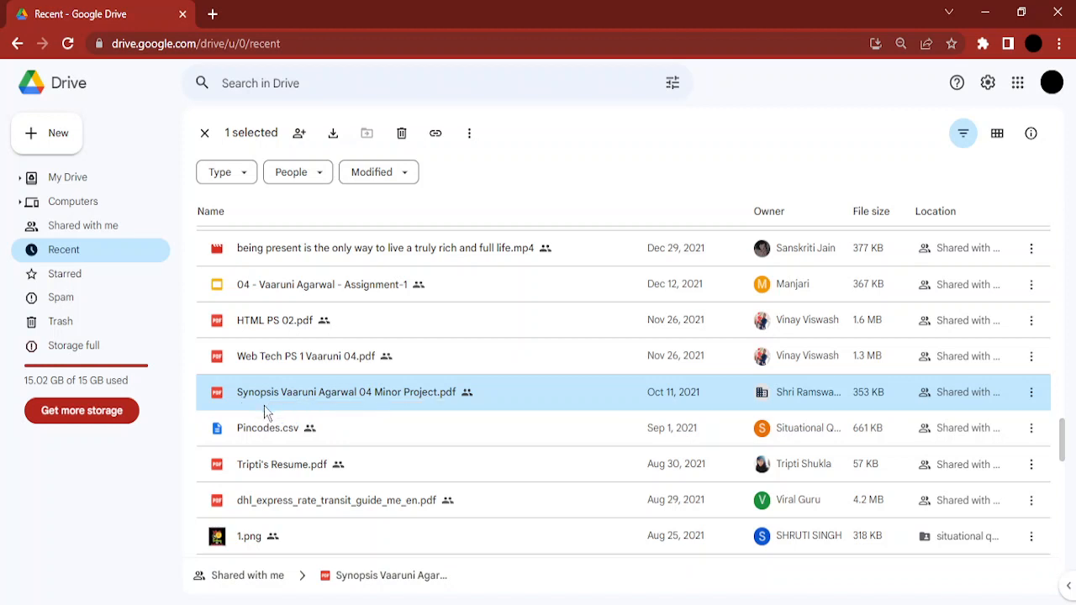
{"action": "mouse_move", "coordinate": [309, 356]}
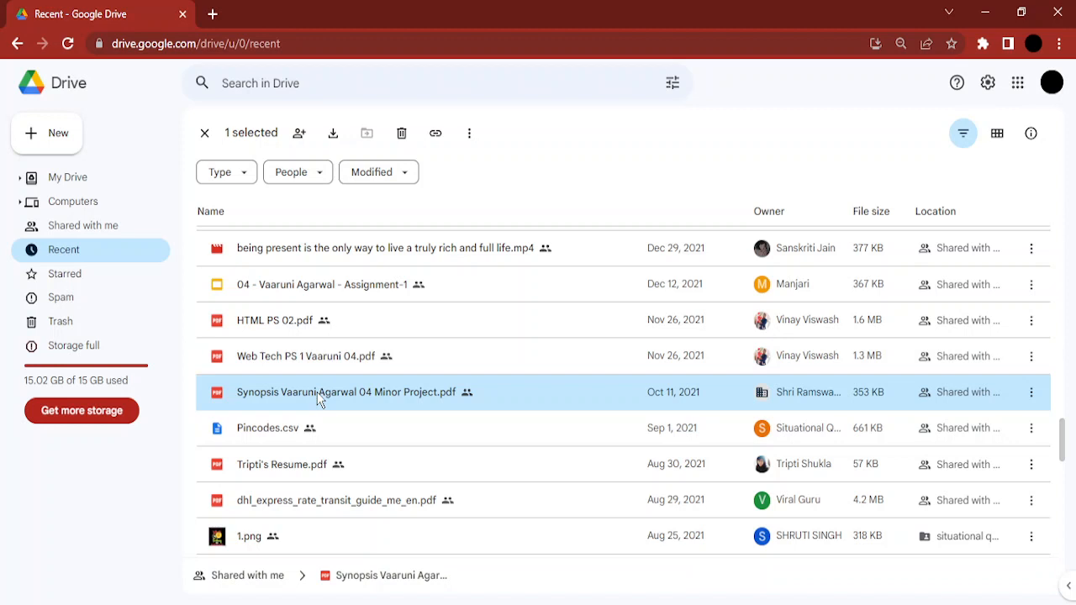
{"action": "mouse_move", "coordinate": [418, 391]}
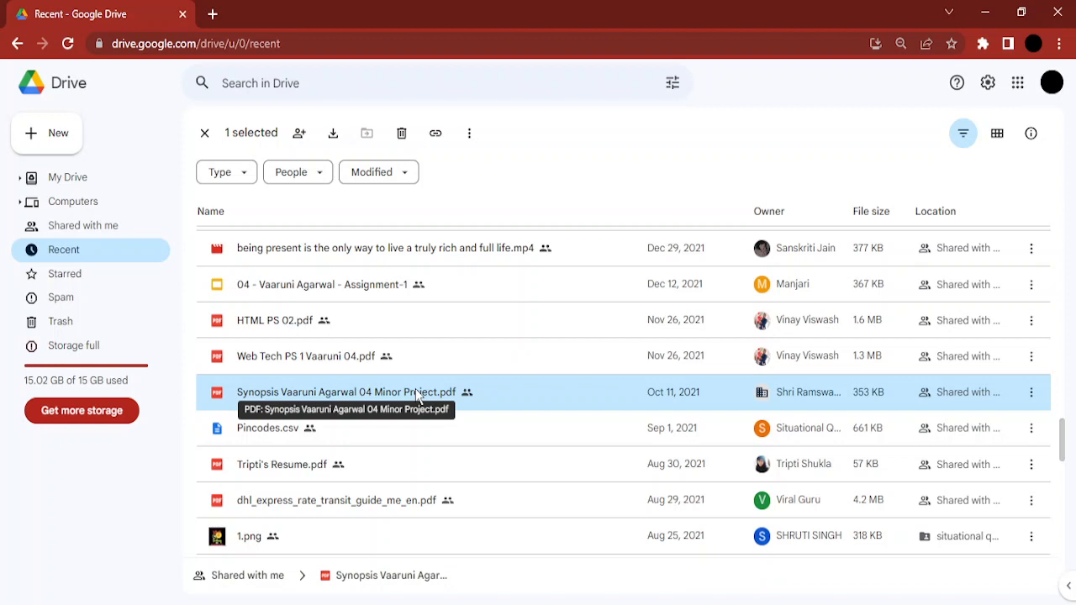
Bring up the file actions for the synopsis PDF to convert it into an editable Google Doc
{"action": "right_click", "coordinate": [344, 391]}
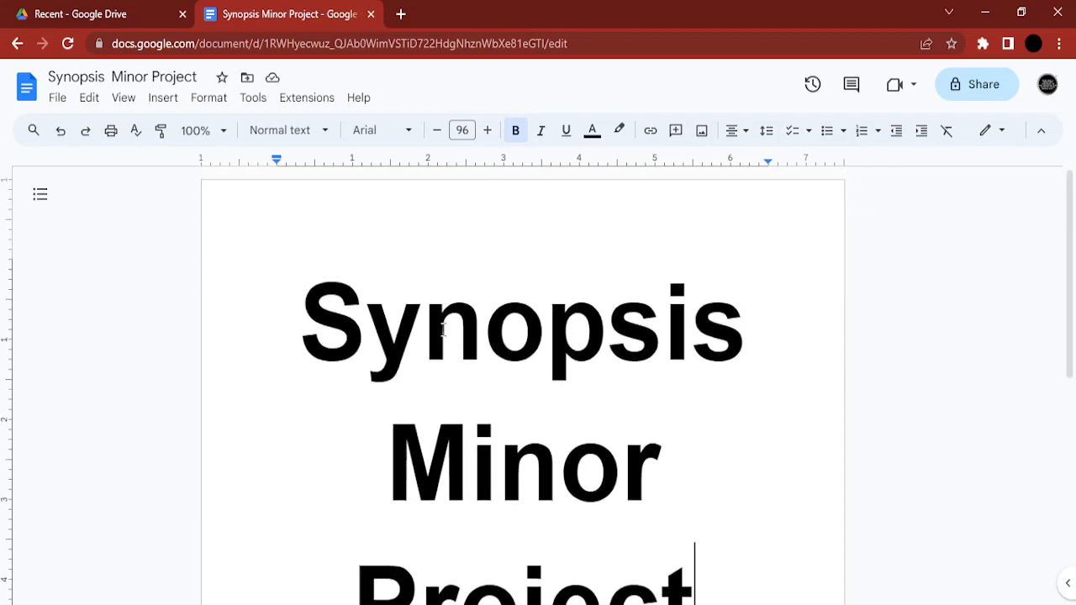
{"action": "mouse_move", "coordinate": [523, 340]}
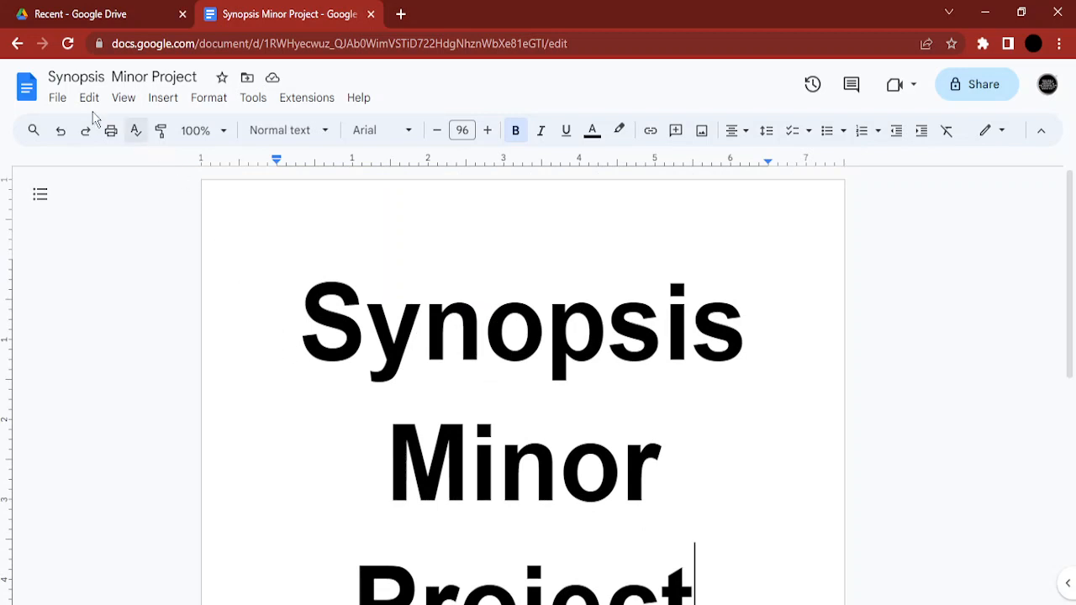
{"action": "mouse_move", "coordinate": [495, 344]}
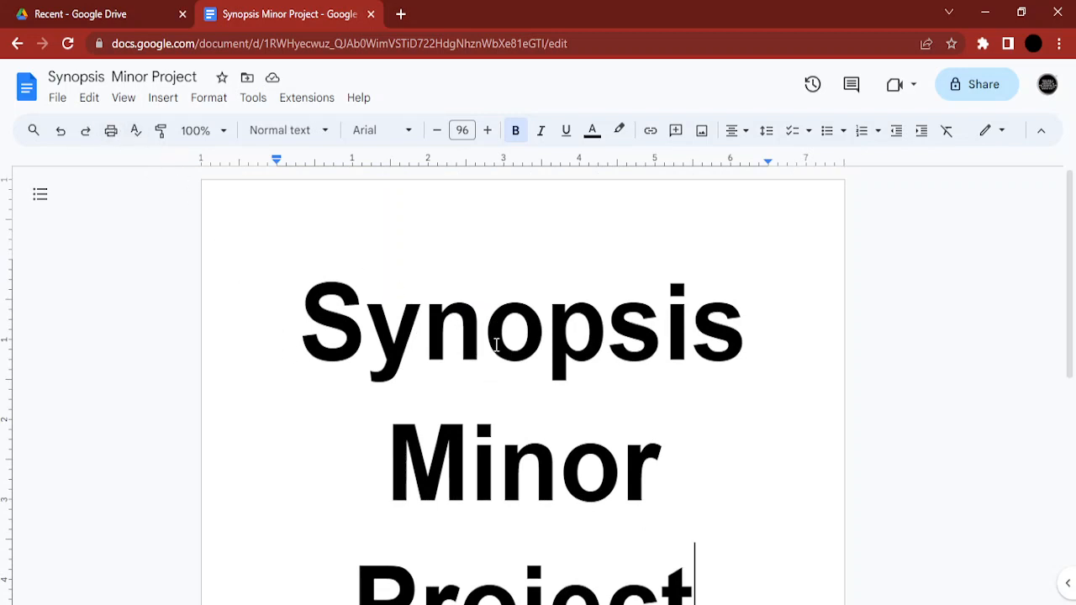
{"action": "mouse_move", "coordinate": [462, 366]}
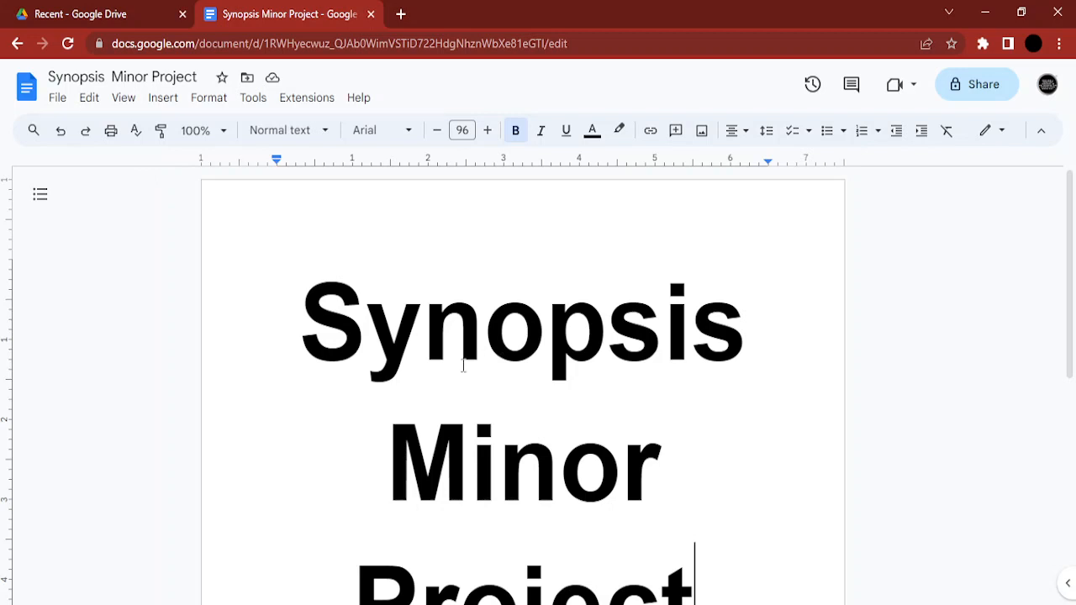